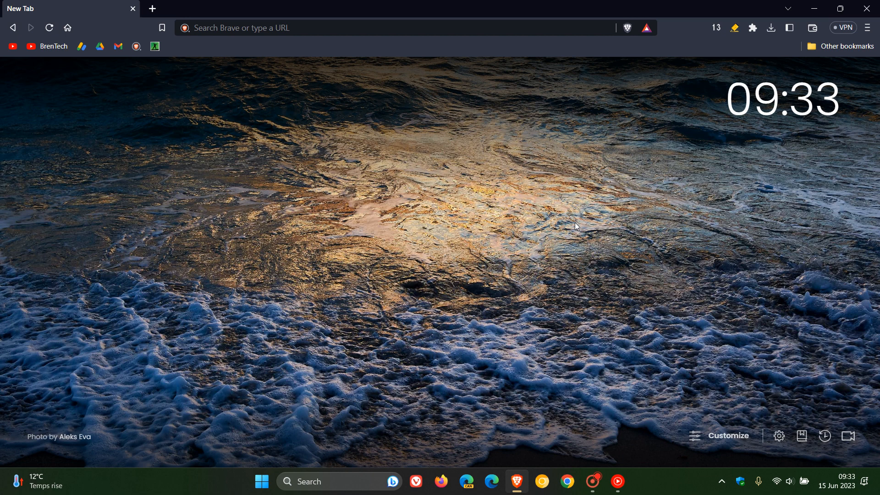
mouse_move(534, 228)
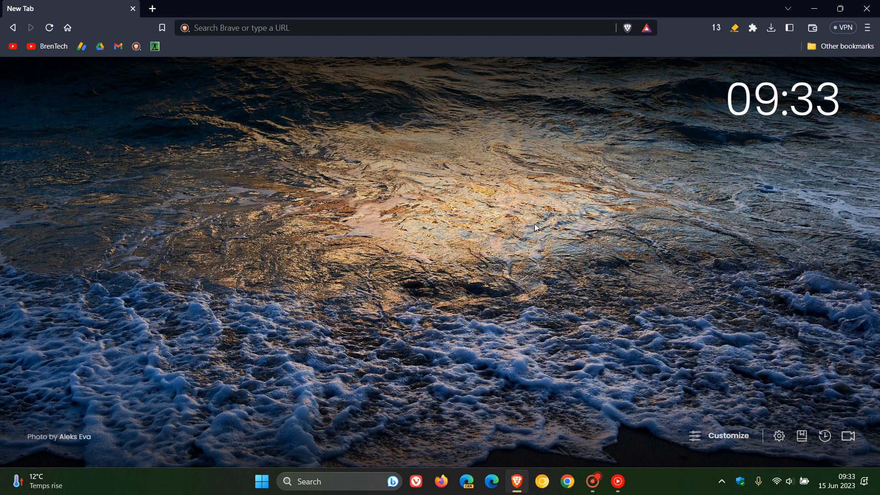
mouse_move(527, 231)
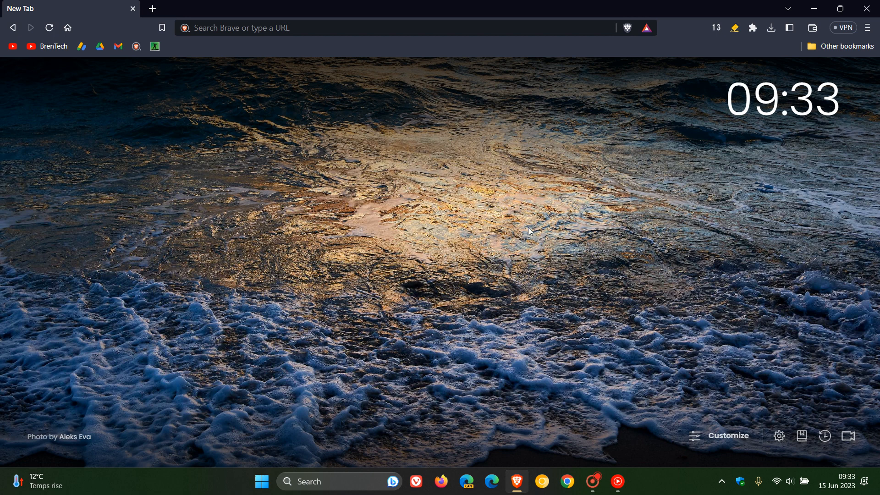
mouse_move(492, 481)
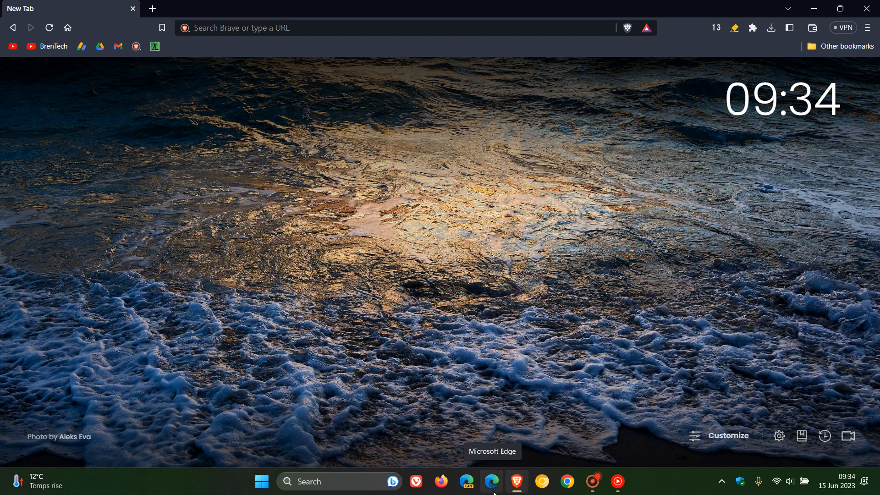
mouse_move(578, 210)
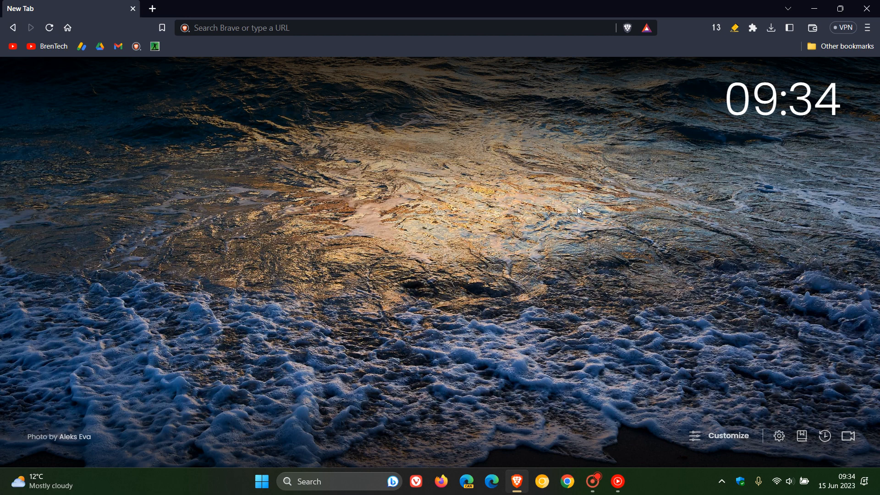
mouse_move(593, 198)
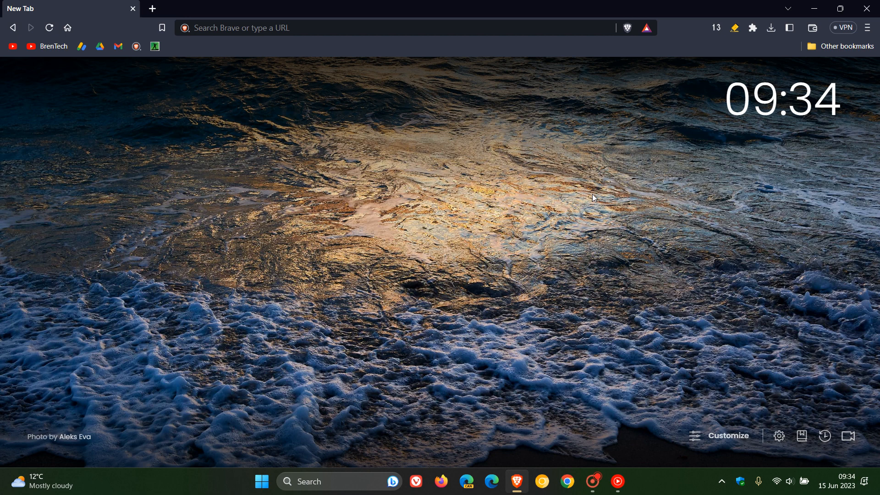
mouse_move(582, 230)
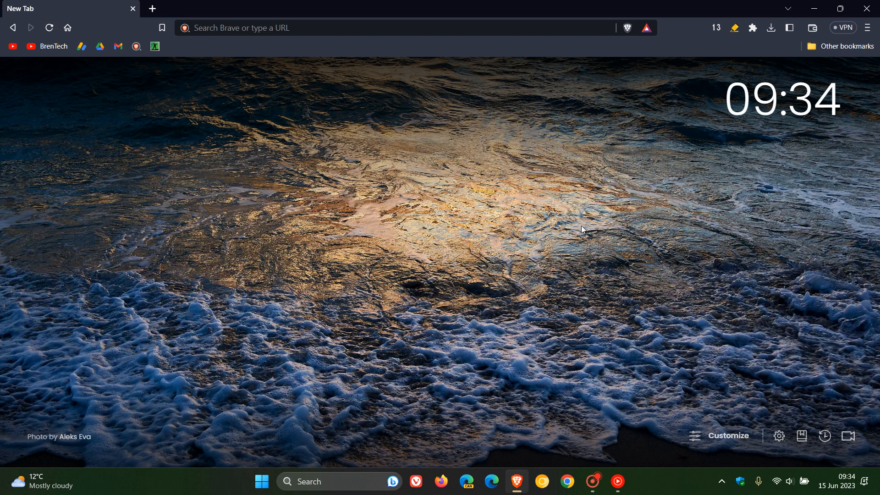
mouse_move(816, 142)
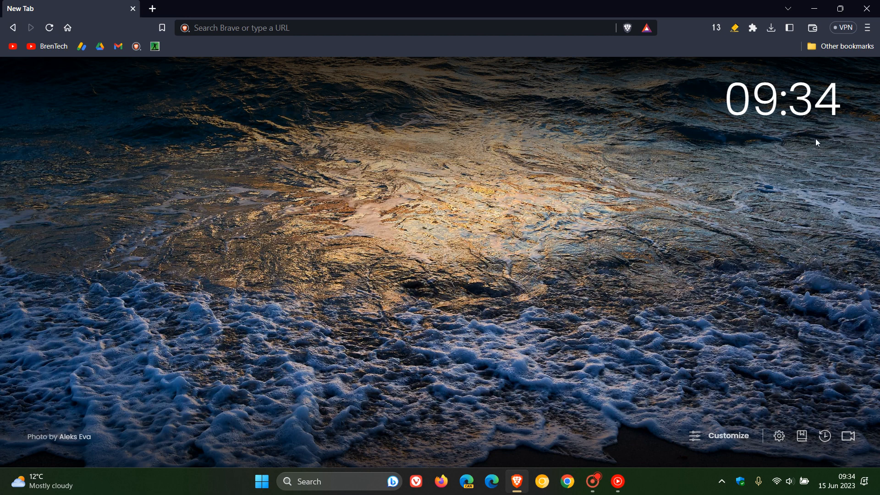
View About Brave showing version 1.52.126 up to date, then return to the new tab page.
click(867, 27)
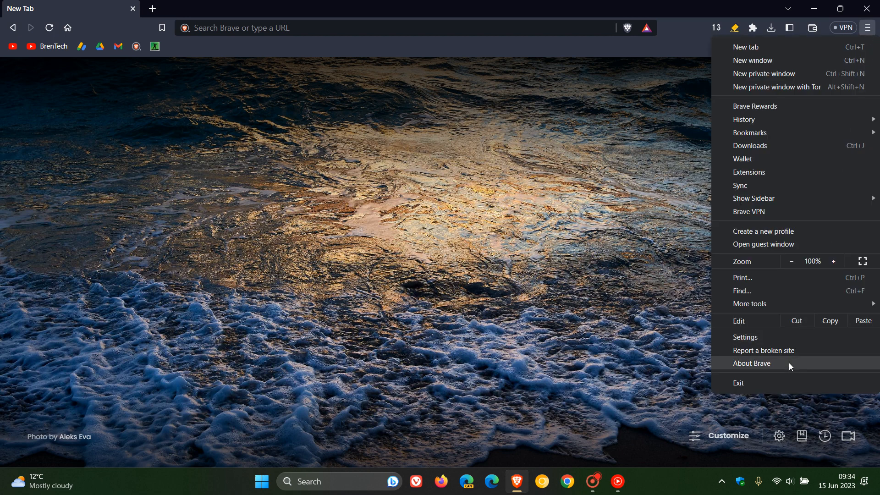
click(751, 362)
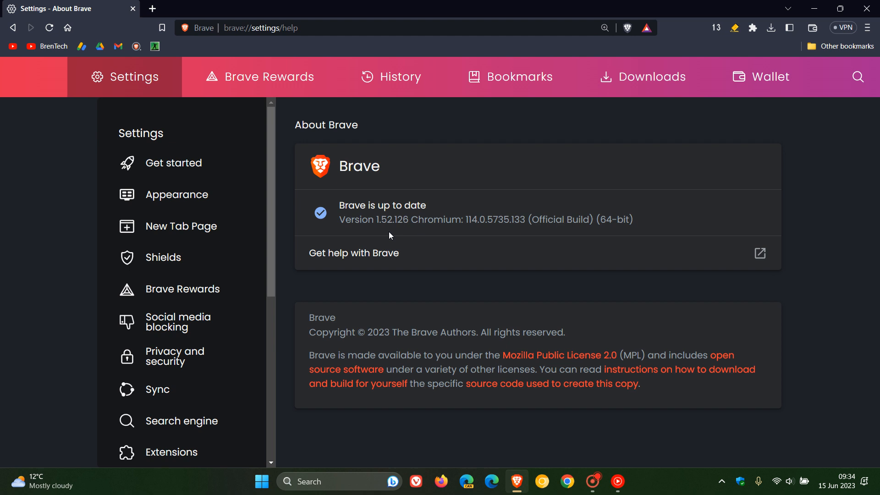
mouse_move(383, 233)
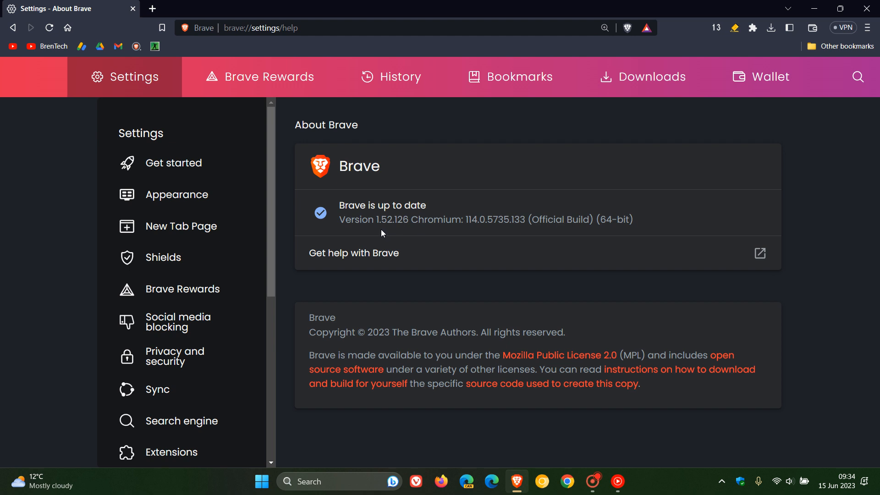
mouse_move(393, 197)
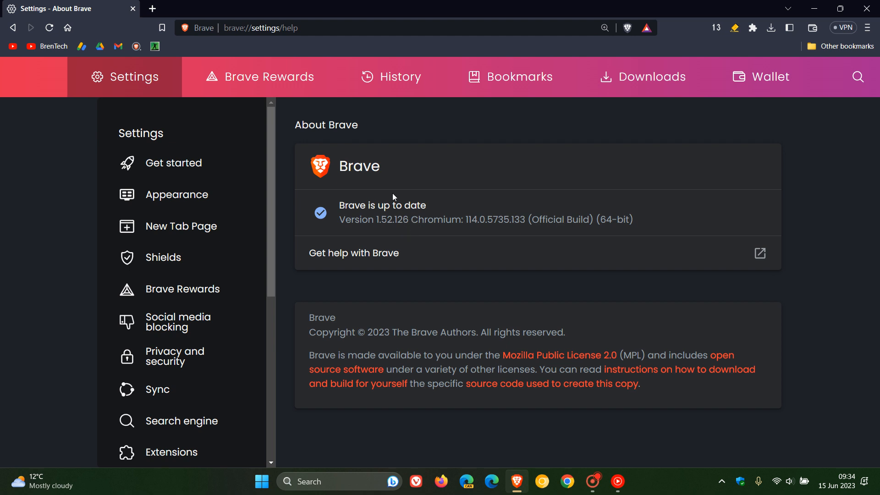
mouse_move(396, 227)
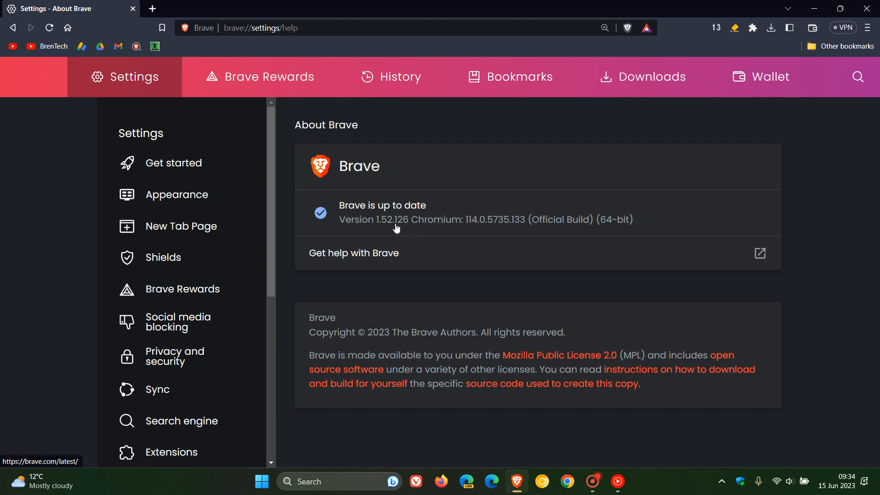
mouse_move(392, 209)
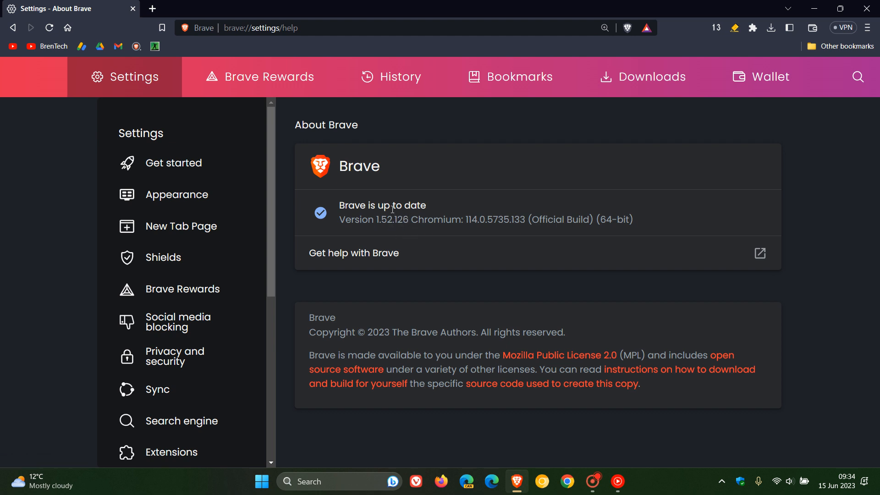
mouse_move(582, 243)
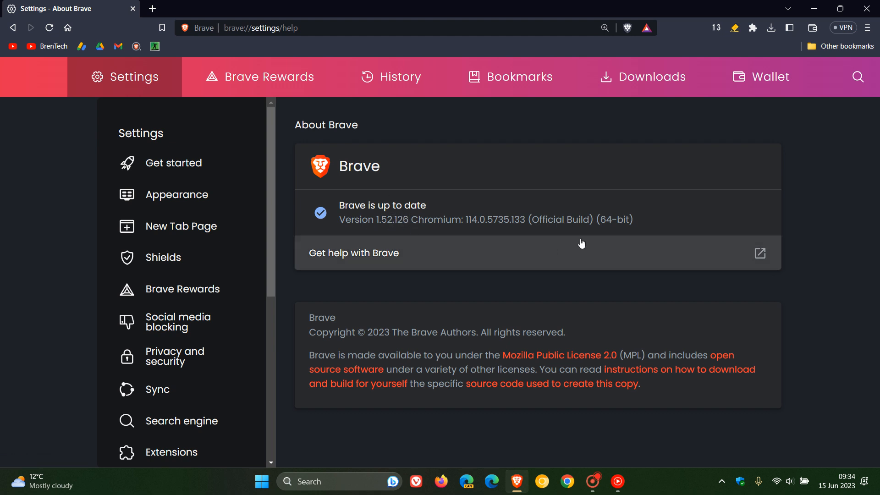
mouse_move(547, 221)
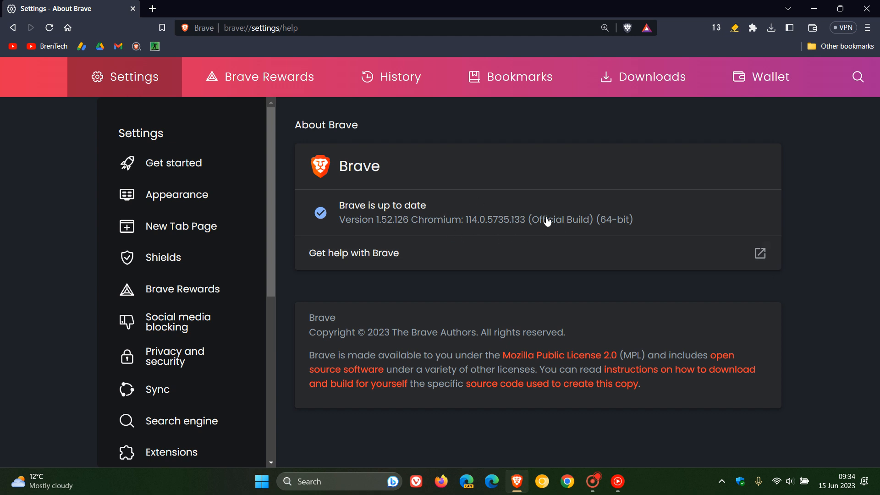
mouse_move(475, 239)
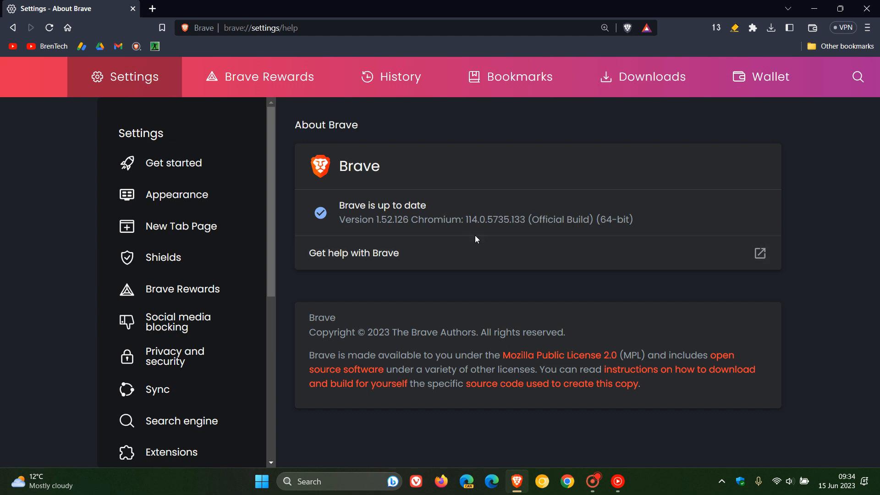
mouse_move(510, 235)
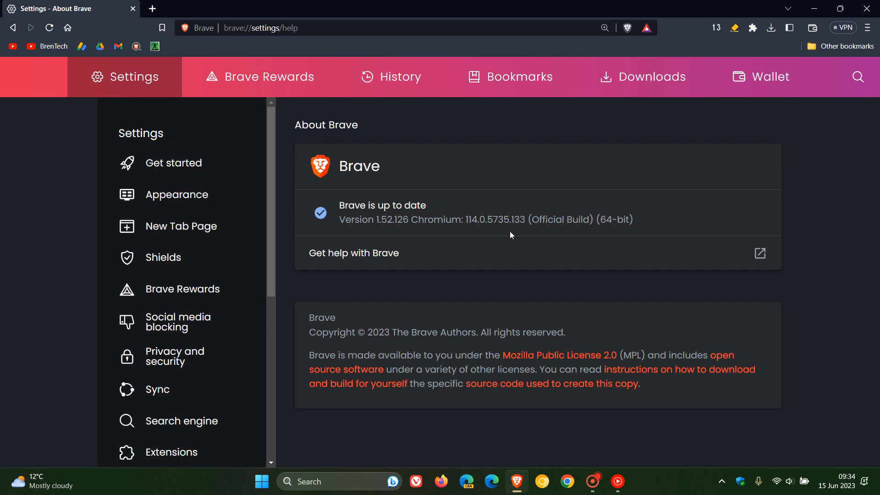
mouse_move(517, 223)
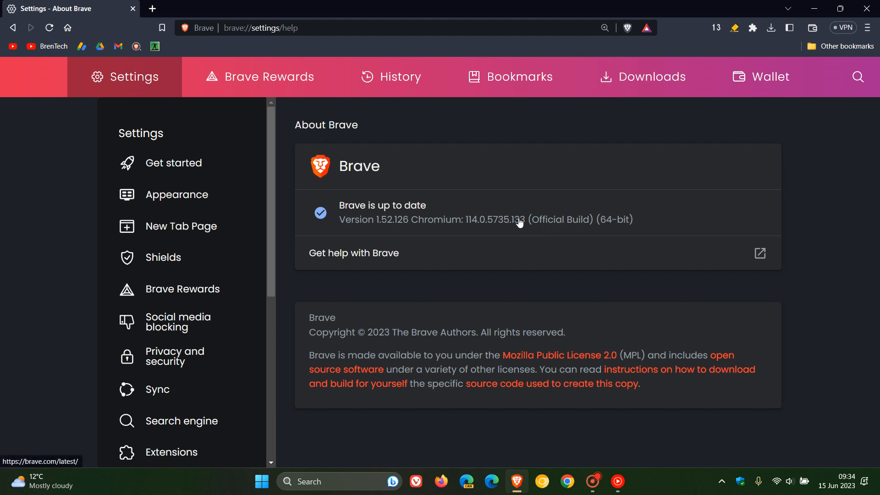
mouse_move(452, 191)
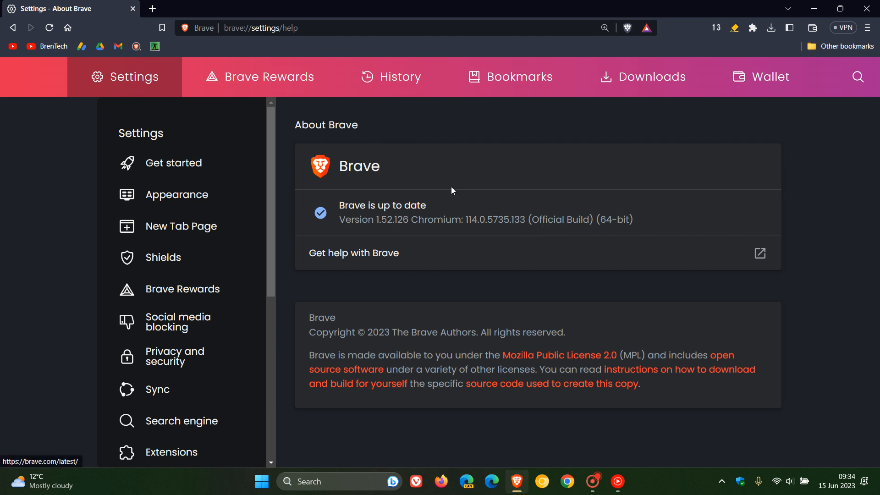
mouse_move(570, 164)
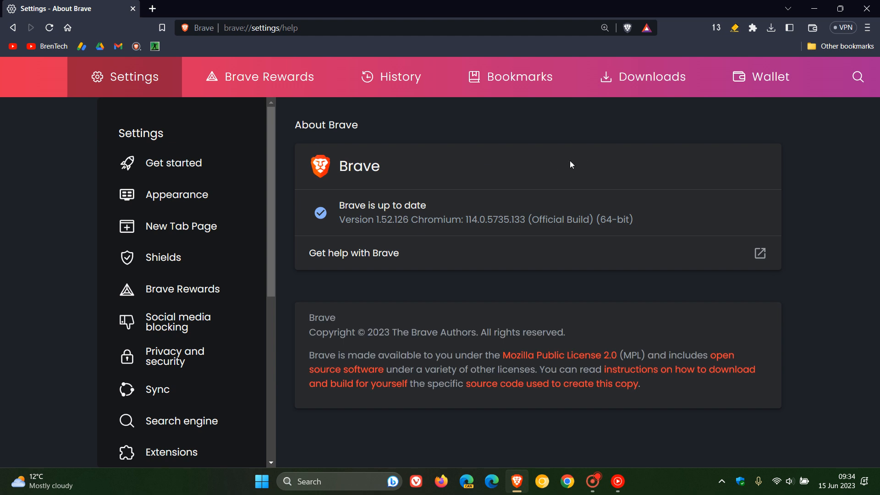
mouse_move(510, 231)
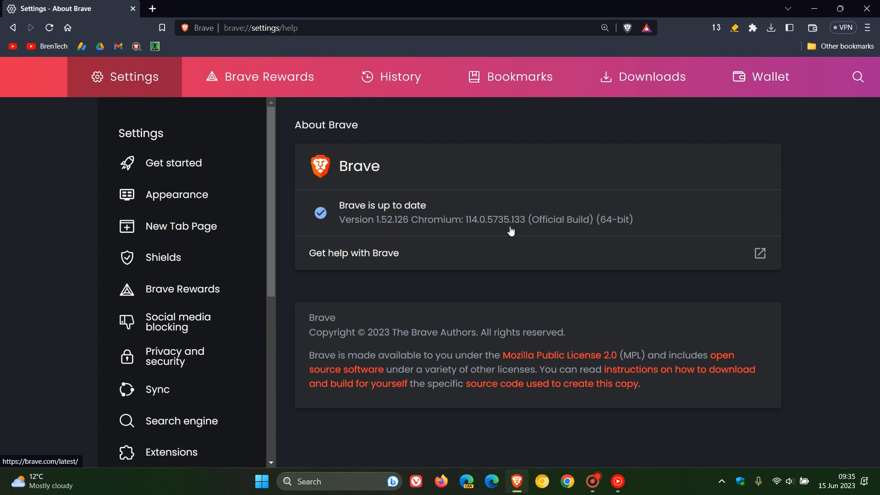
mouse_move(335, 181)
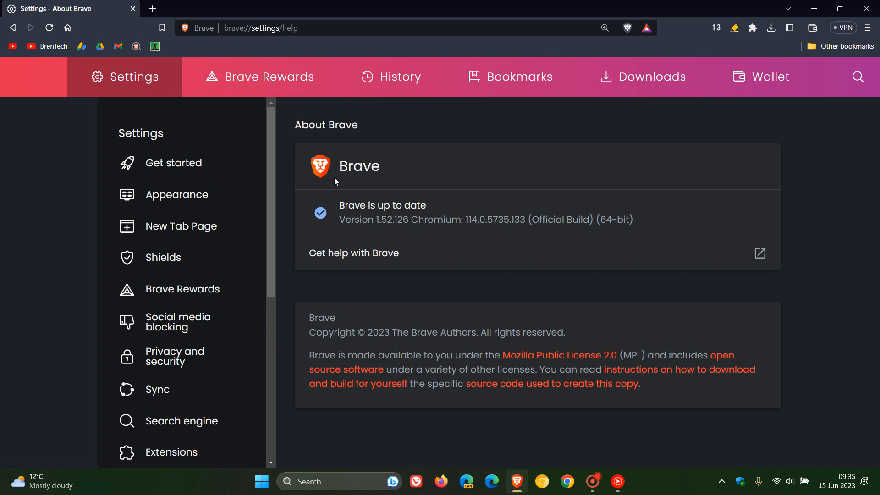
mouse_move(550, 195)
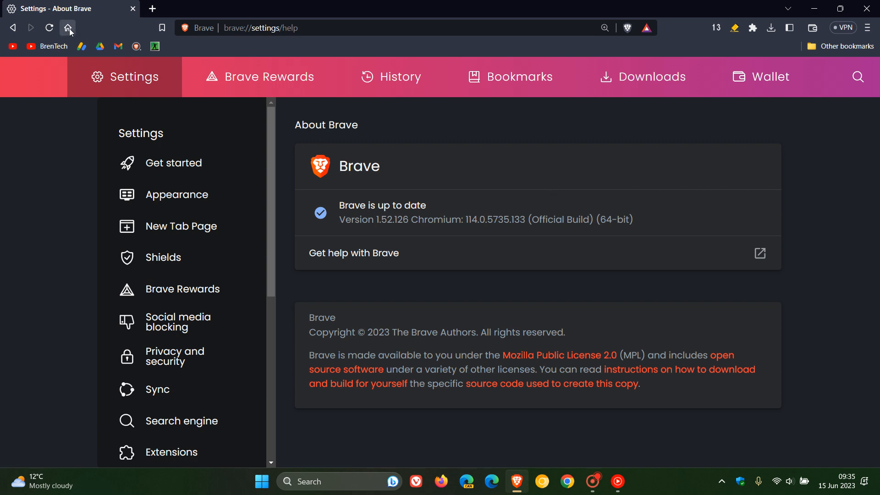
click(67, 28)
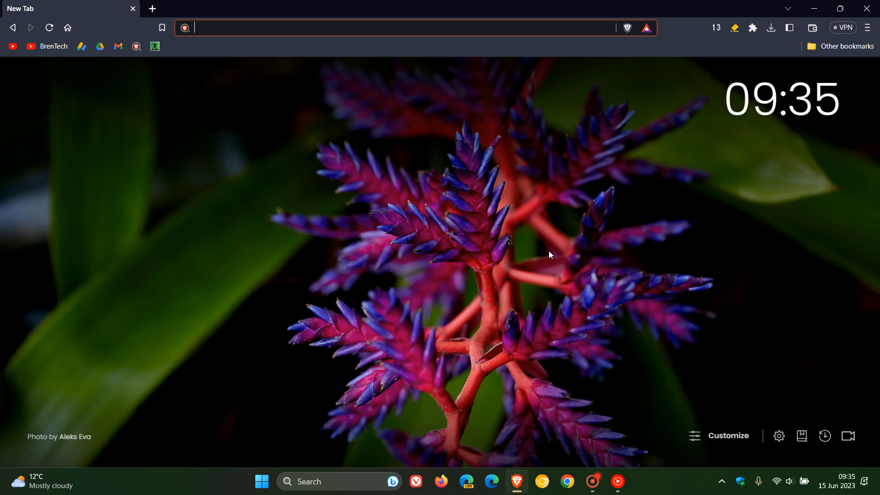
mouse_move(569, 243)
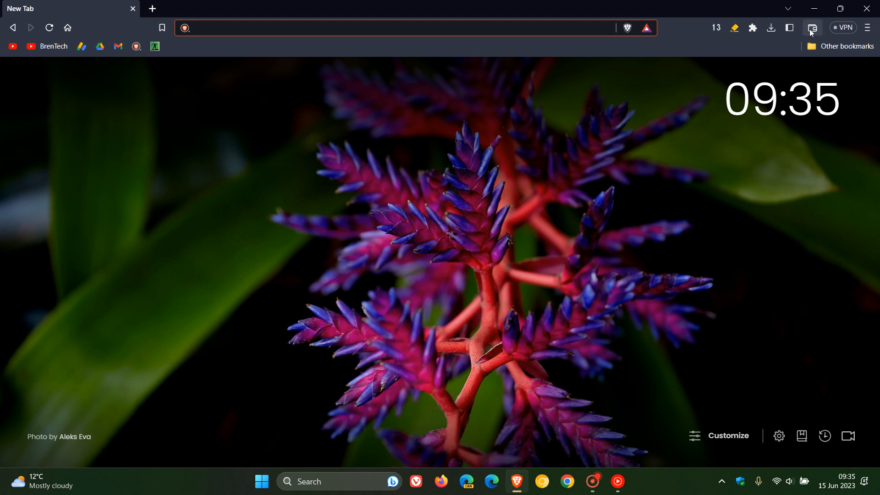
click(811, 27)
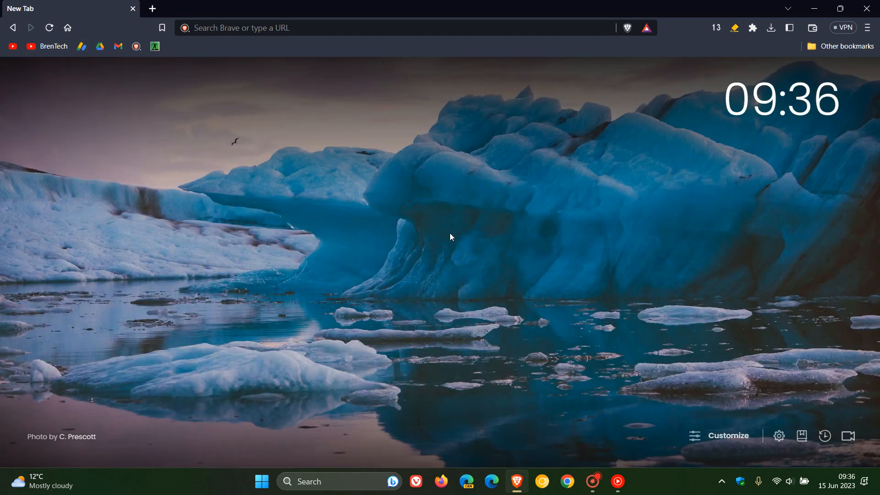
mouse_move(526, 210)
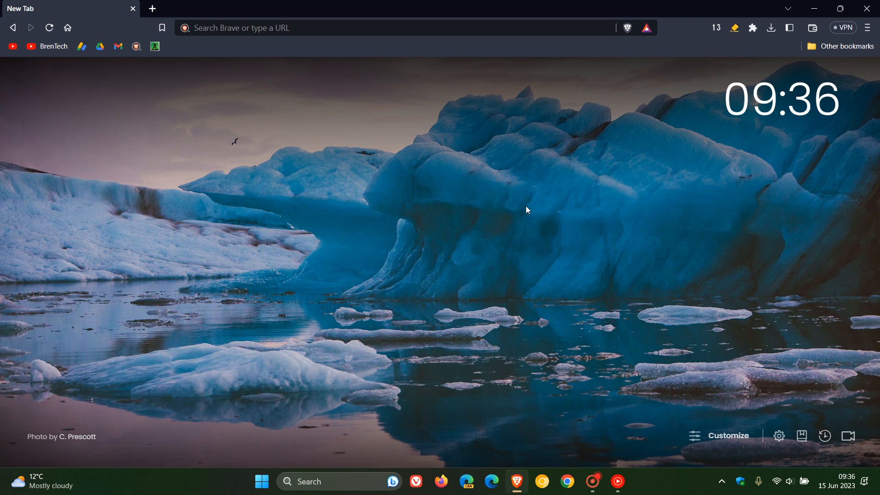
mouse_move(820, 130)
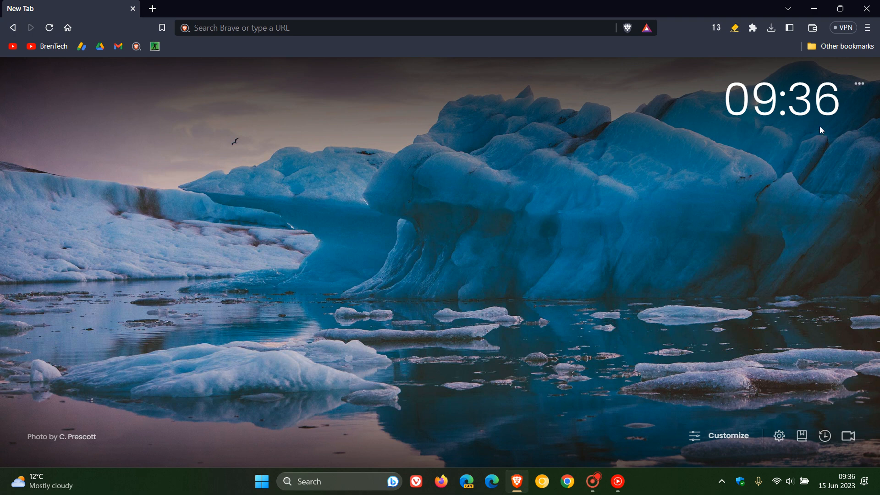
mouse_move(841, 29)
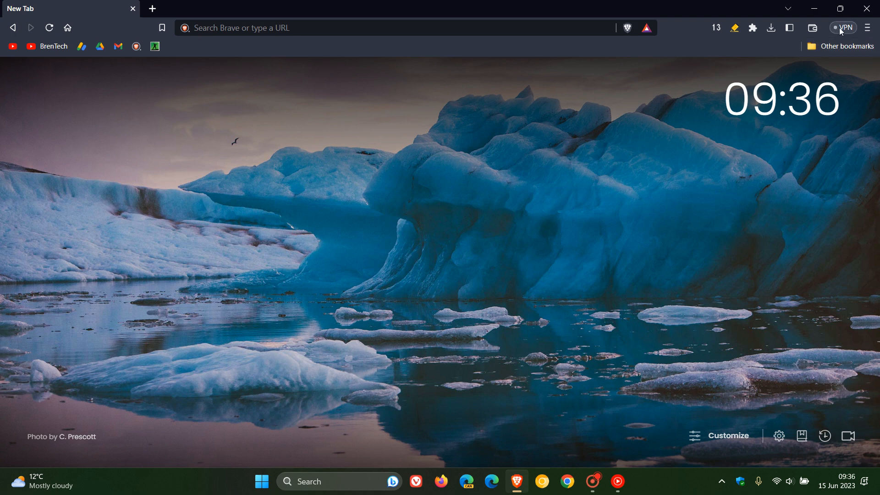
click(845, 28)
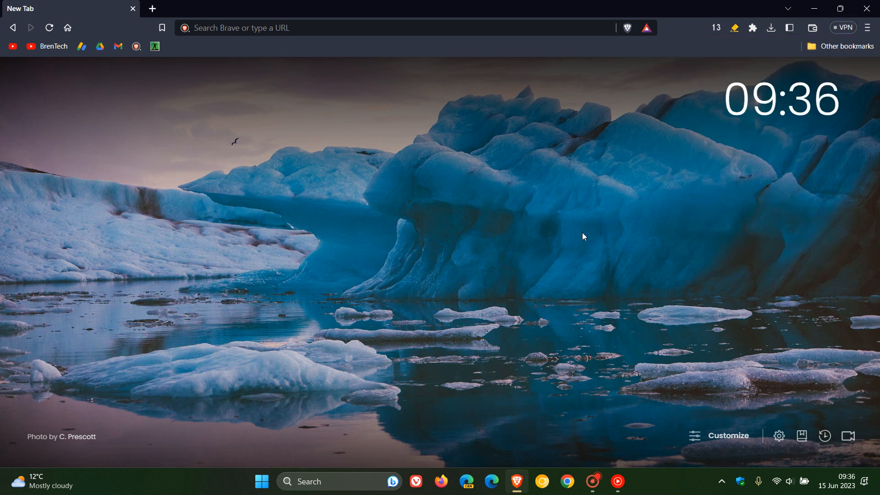
mouse_move(579, 233)
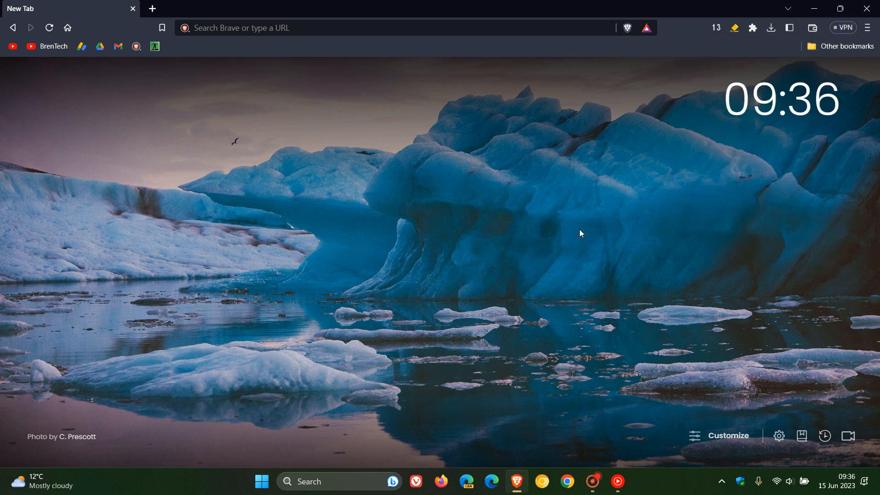
In Settings under Tabs, toggle 'Show tab search button' off and back on.
click(869, 27)
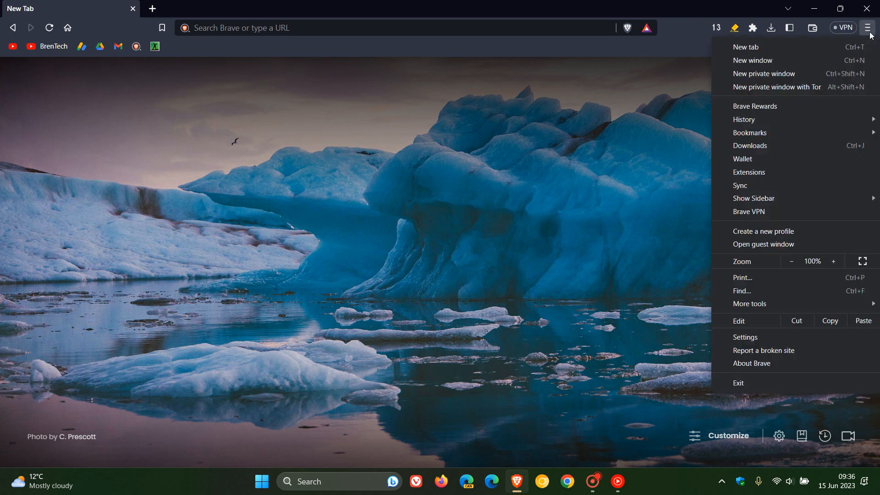
click(745, 336)
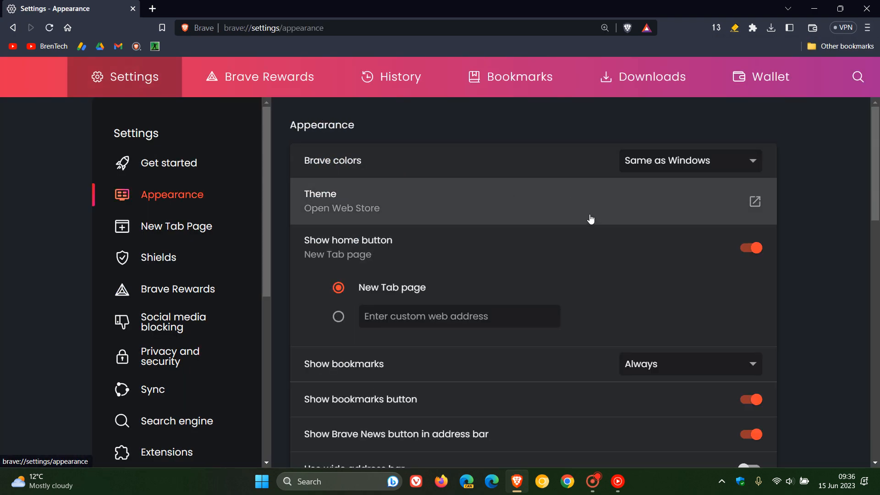
scroll(down, 3)
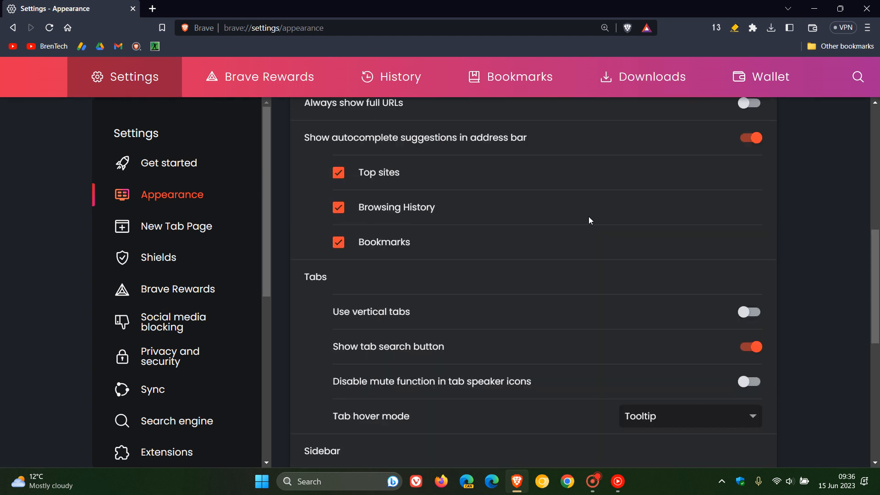
mouse_move(743, 346)
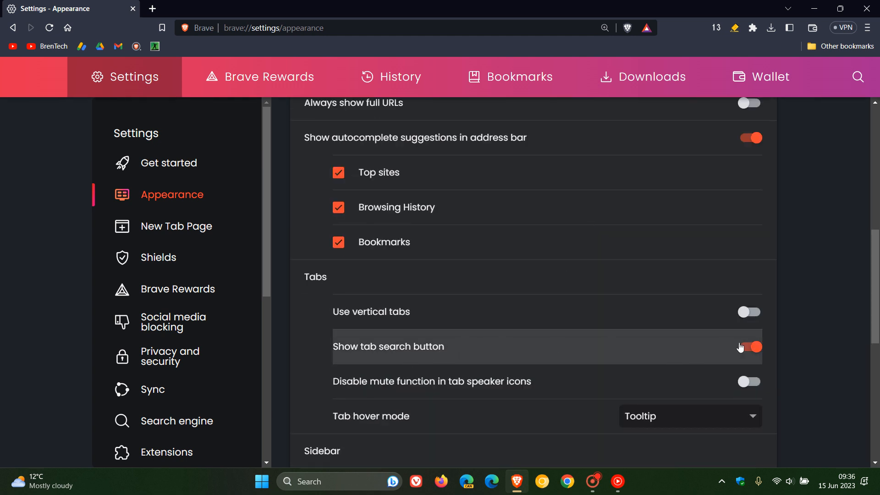
click(749, 346)
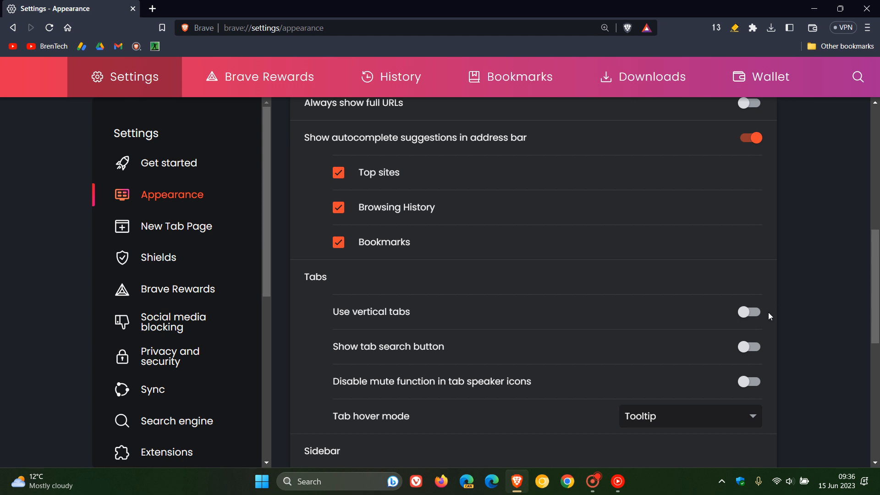
click(749, 346)
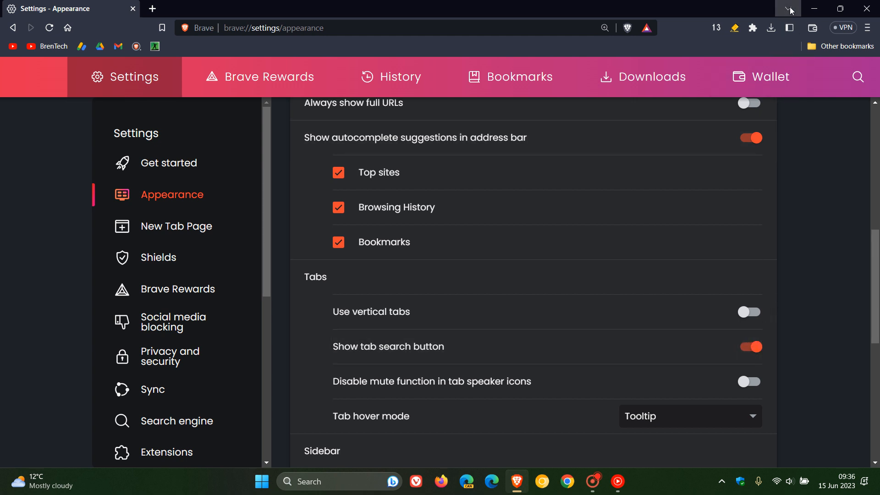
click(786, 8)
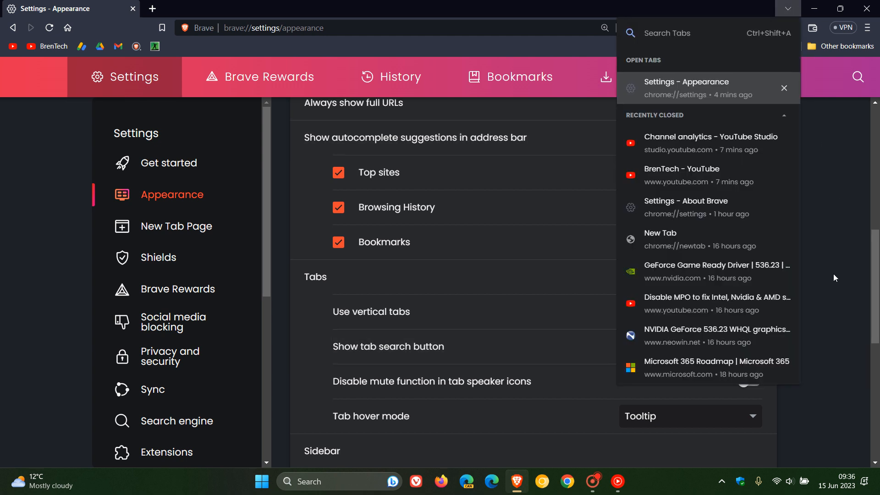
mouse_move(713, 154)
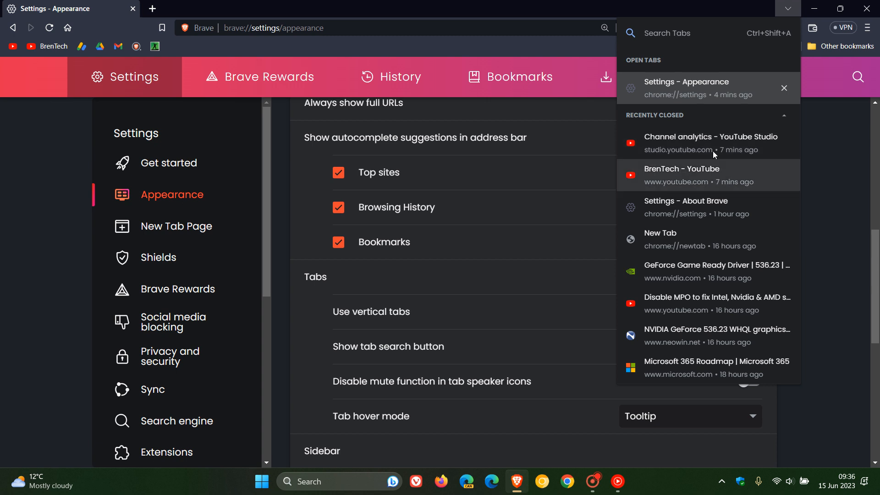
mouse_move(661, 29)
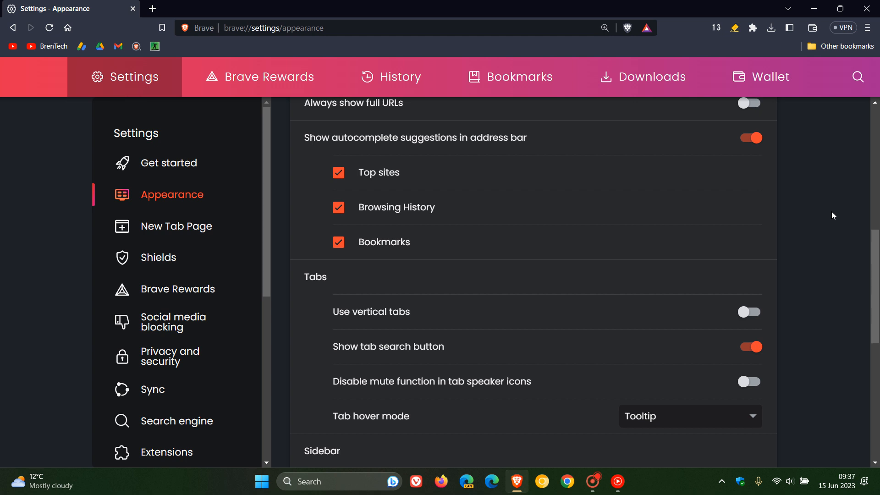
mouse_move(798, 302)
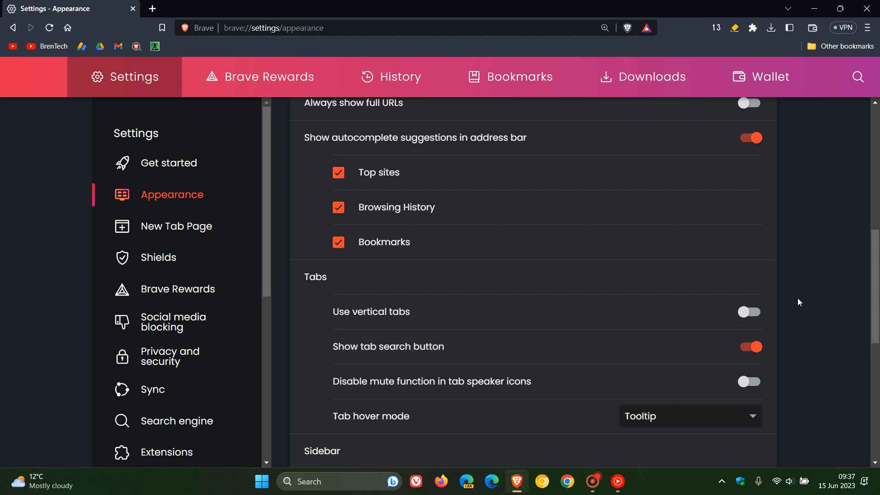
mouse_move(828, 292)
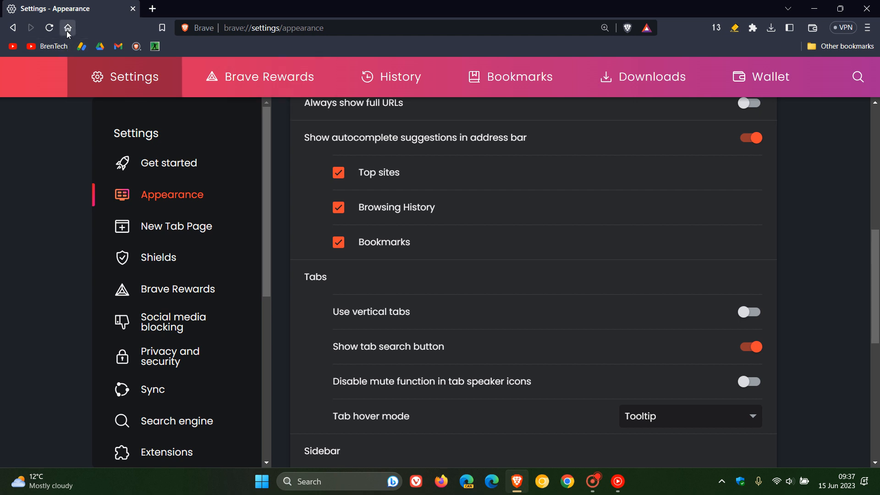
Go home and show the Recent Downloads bubble listing one webp image.
click(67, 27)
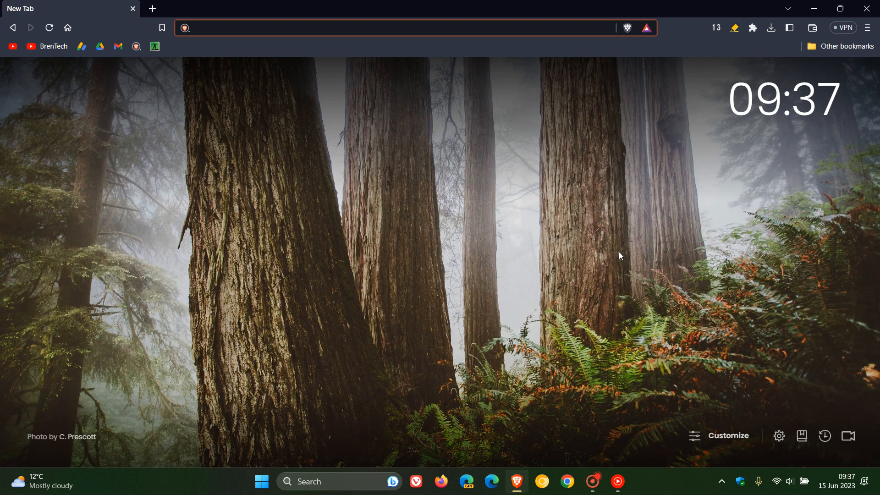
click(771, 28)
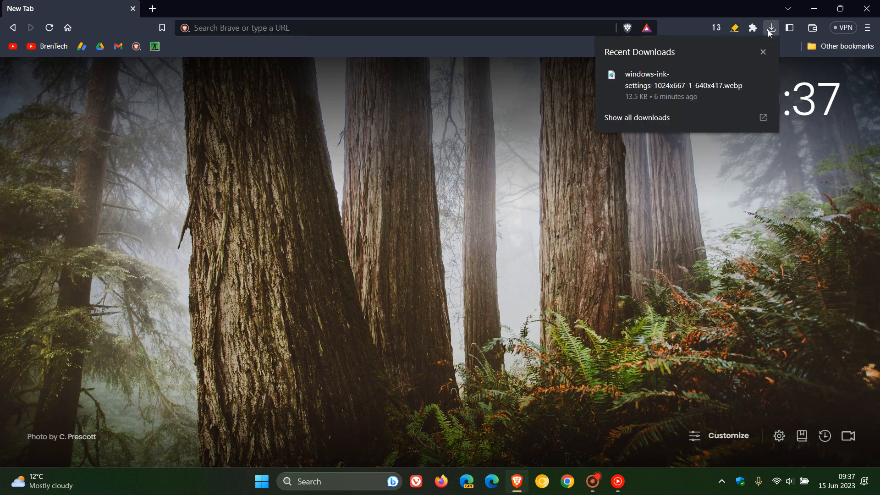
mouse_move(617, 270)
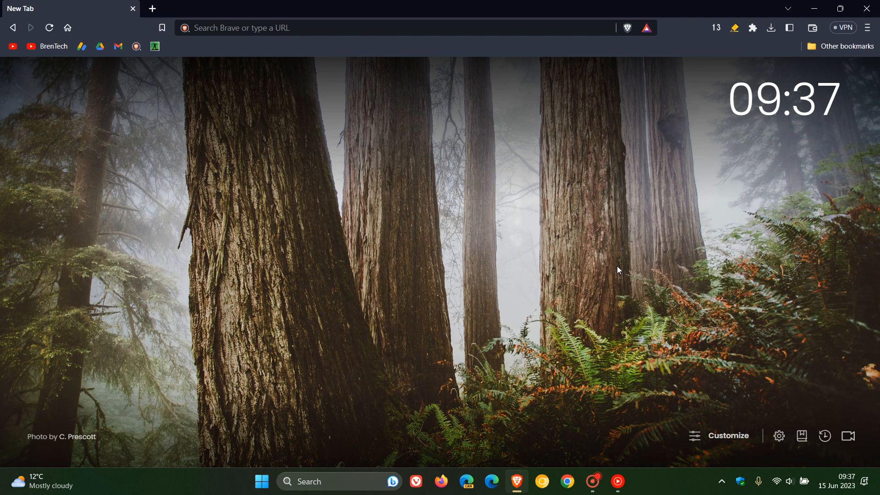
mouse_move(582, 228)
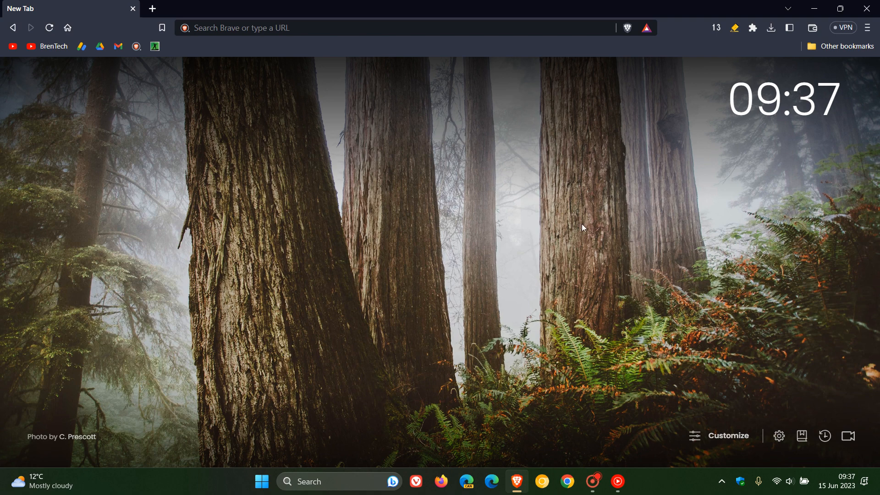
mouse_move(553, 205)
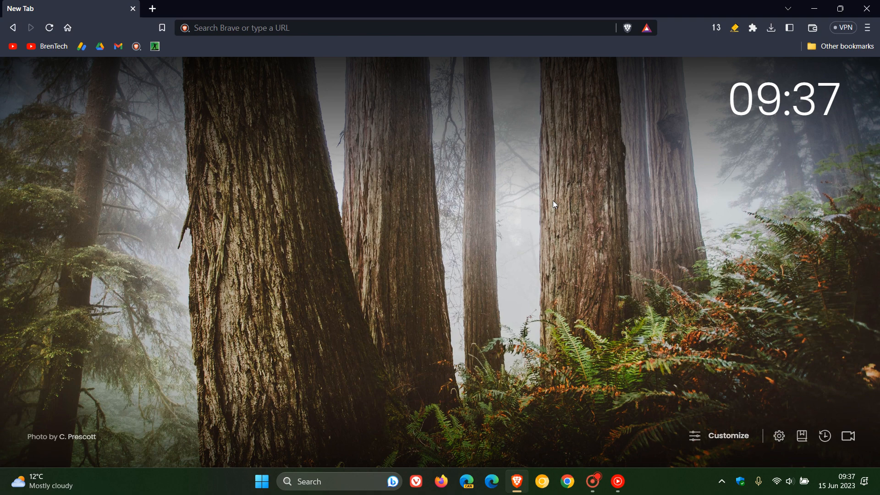
mouse_move(502, 120)
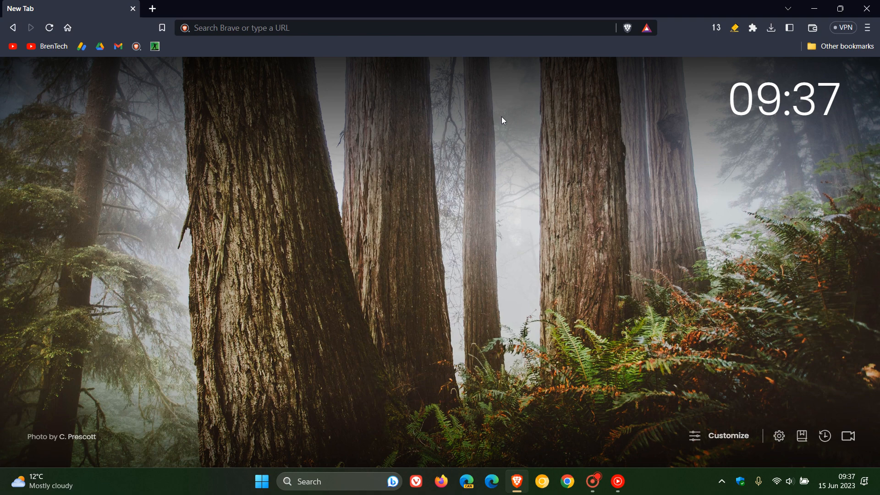
mouse_move(449, 134)
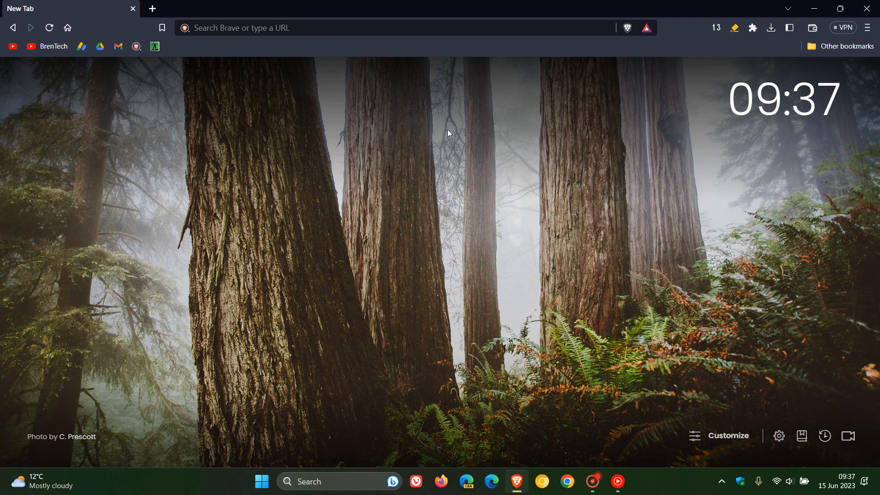